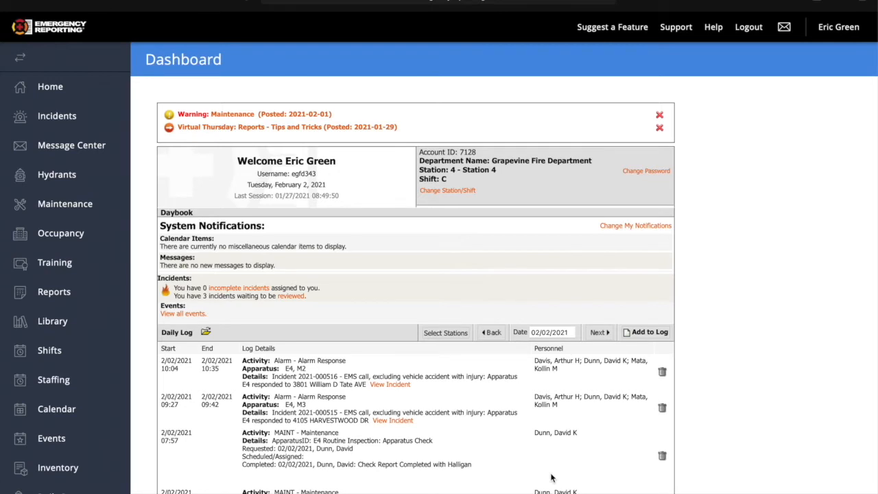
mouse_move(68, 208)
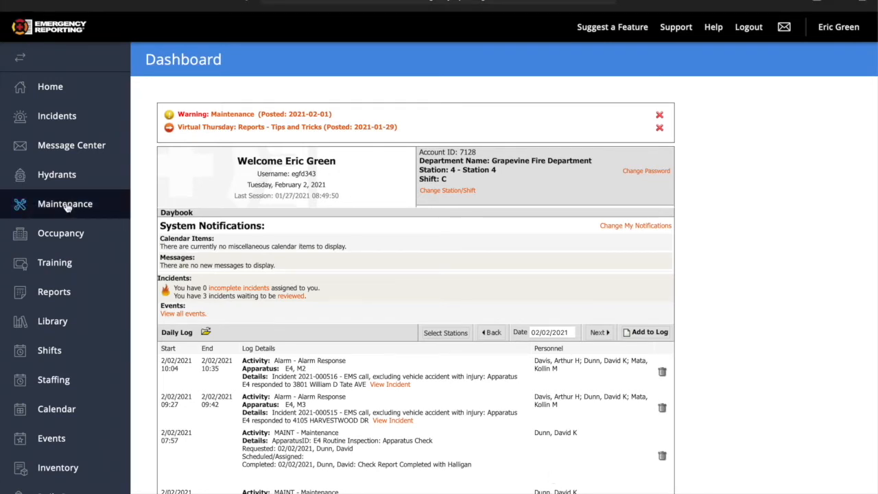
Open the Maintenance module from the dashboard sidebar
click(64, 203)
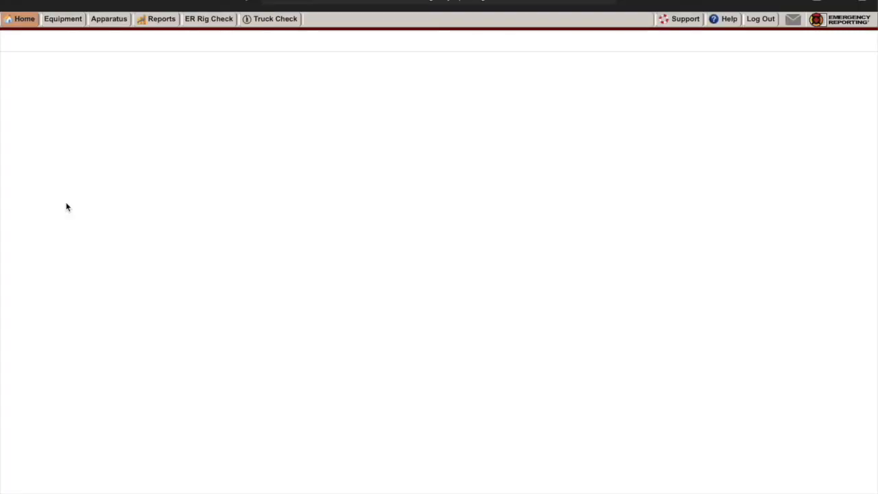
Expand the SCBA equipment group and start a maintenance request for 1739 - SCBA
click(62, 18)
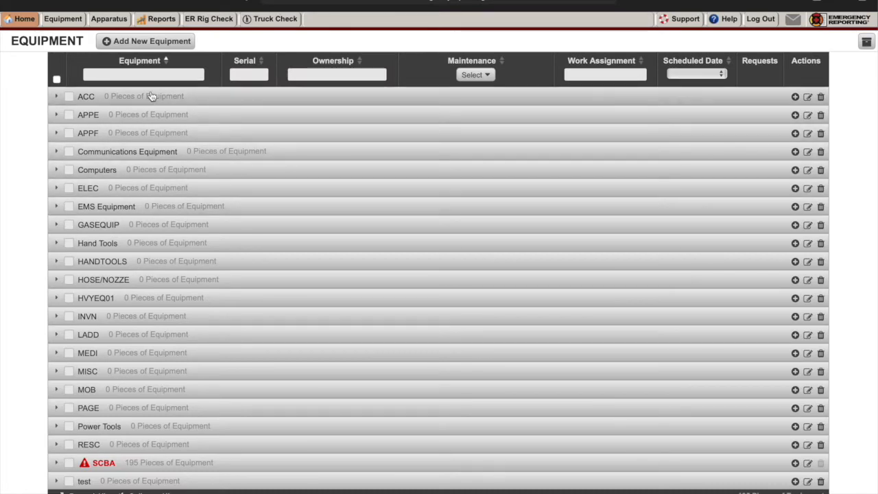
scroll(down, 3)
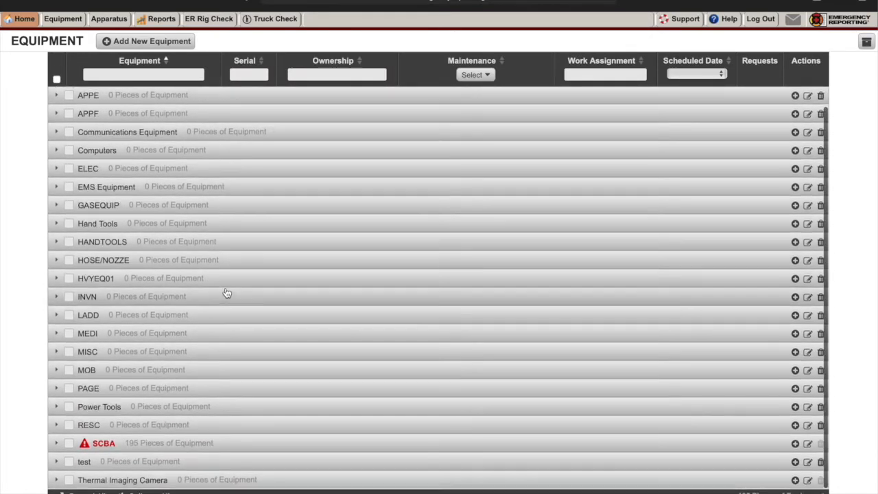
click(56, 442)
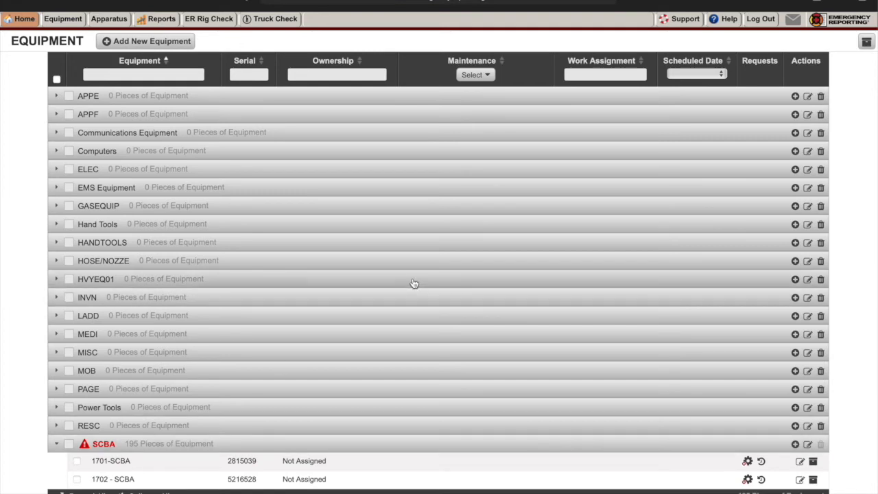
scroll(down, 3)
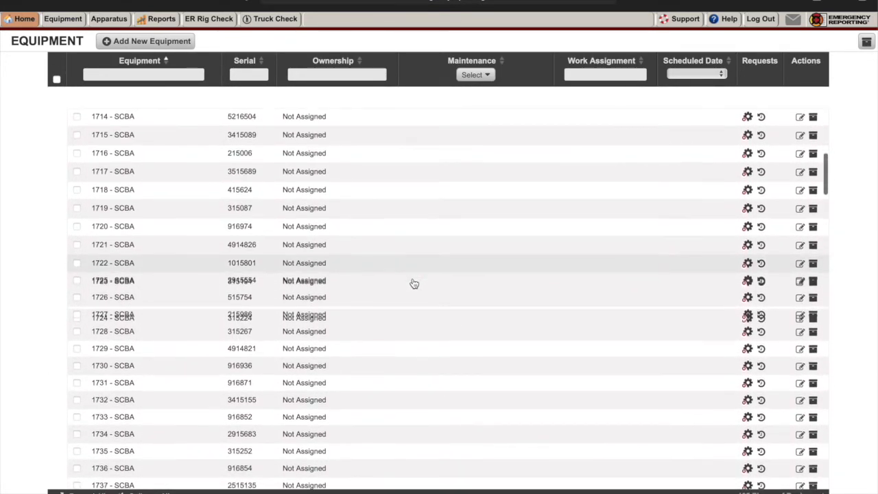
scroll(down, 3)
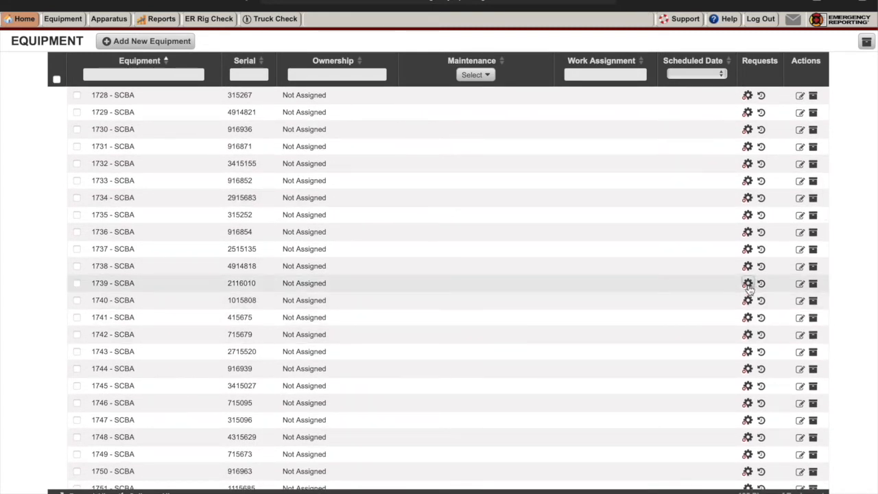
mouse_move(748, 284)
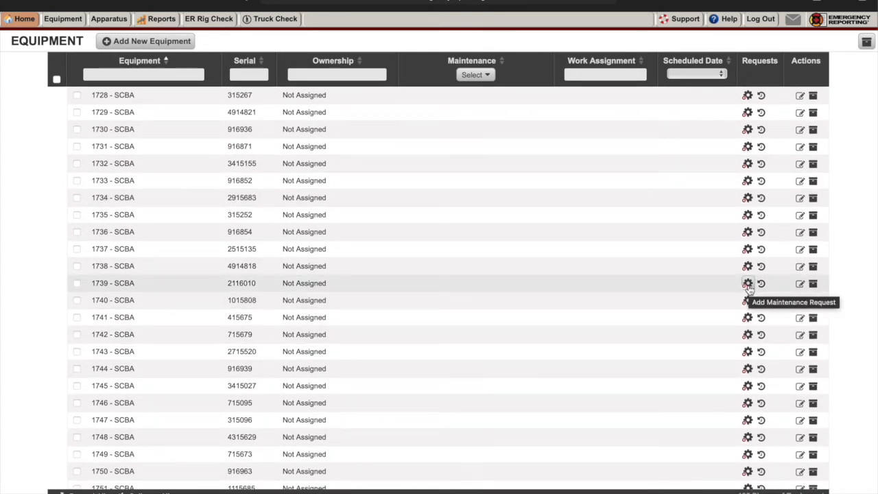
click(747, 283)
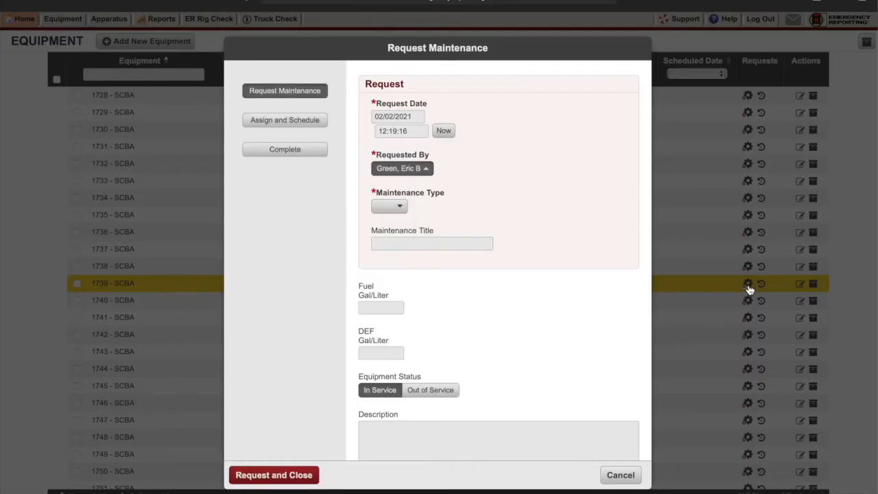
mouse_move(458, 141)
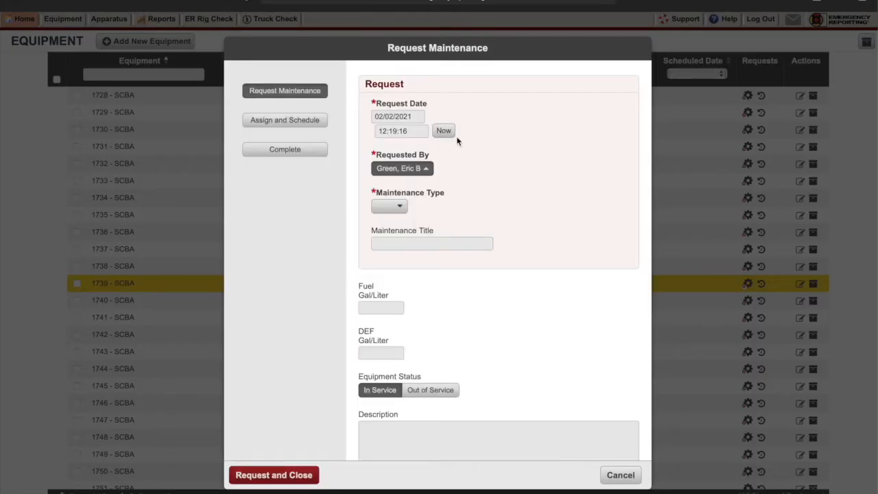
Choose Minor Repair as the maintenance type and scroll down the form
click(390, 206)
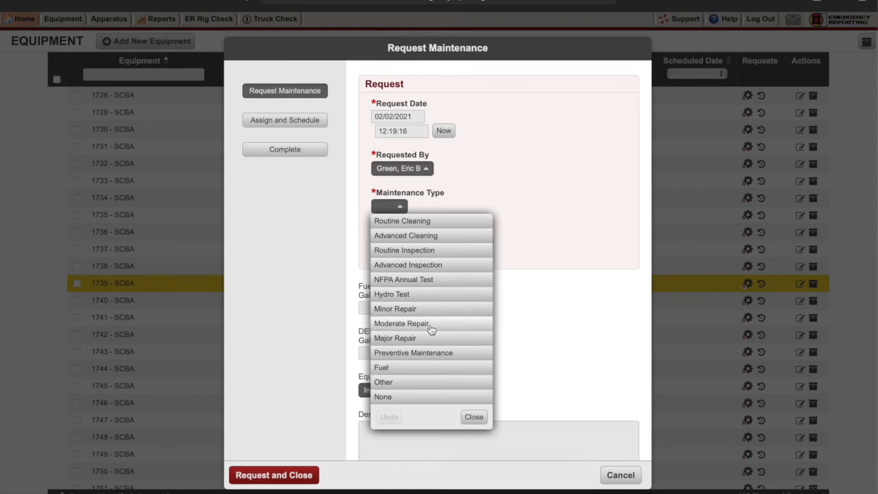
click(394, 308)
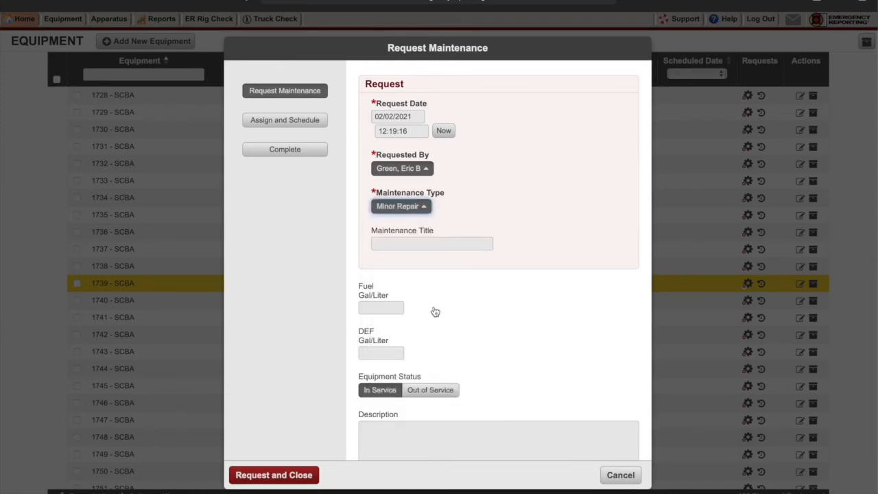
scroll(down, 3)
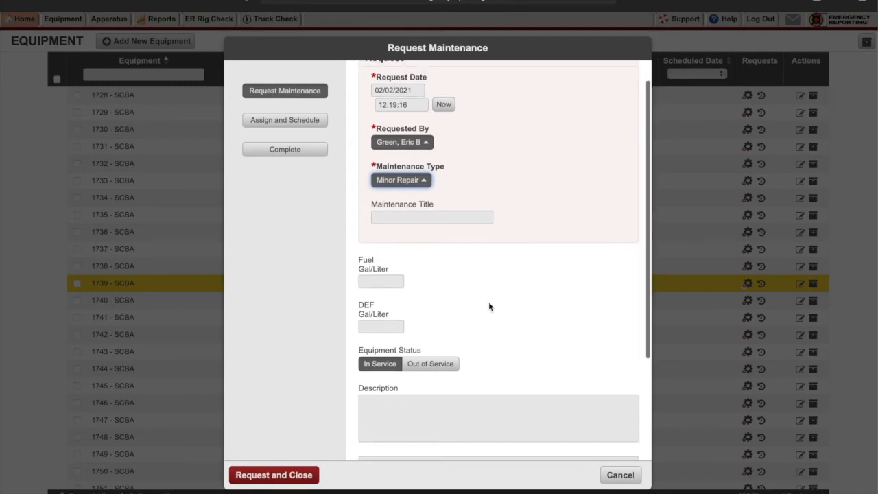
scroll(down, 3)
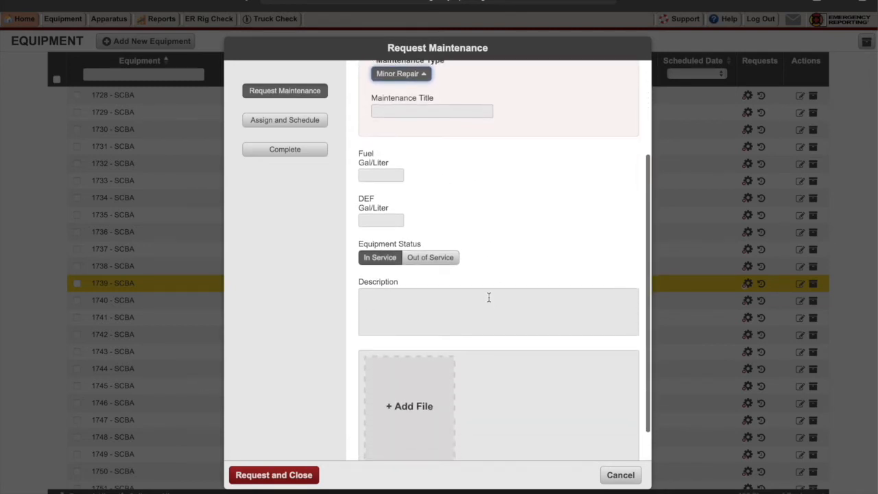
Describe the fault as 'Display not showing up.', mark it Out of Service, and save
text(D)
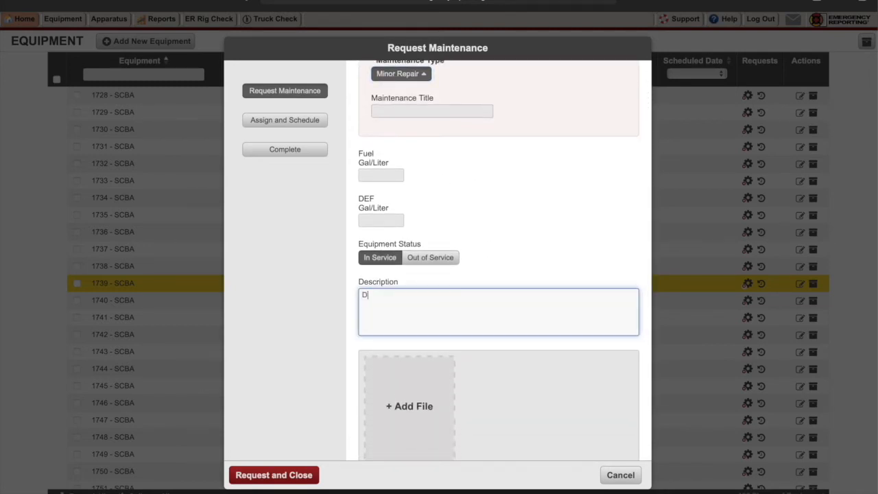
text(isplay not showing u)
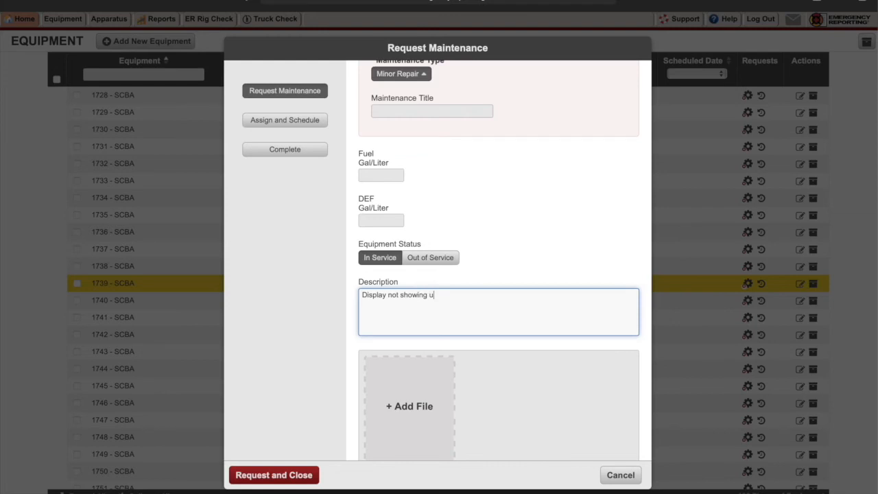
text(p.)
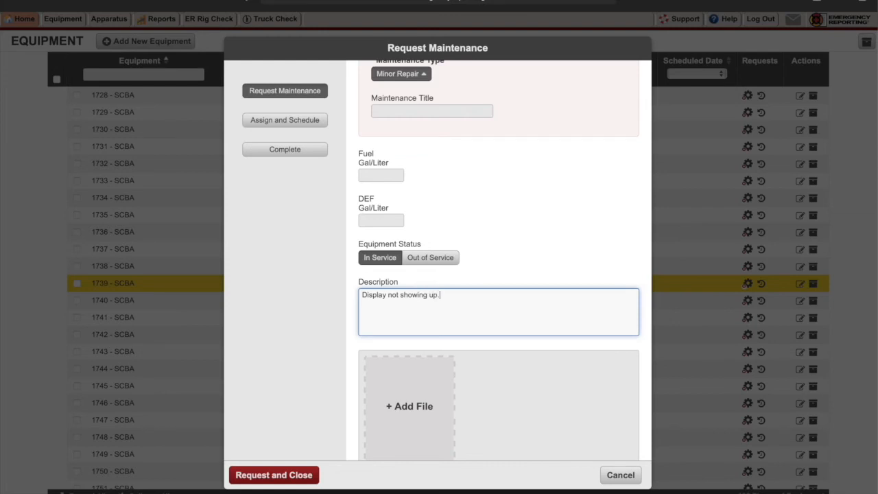
click(430, 257)
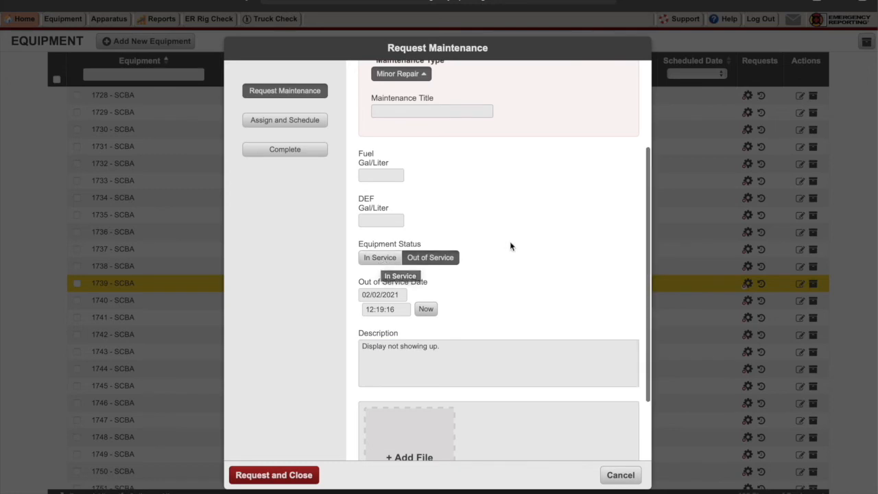
scroll(down, 3)
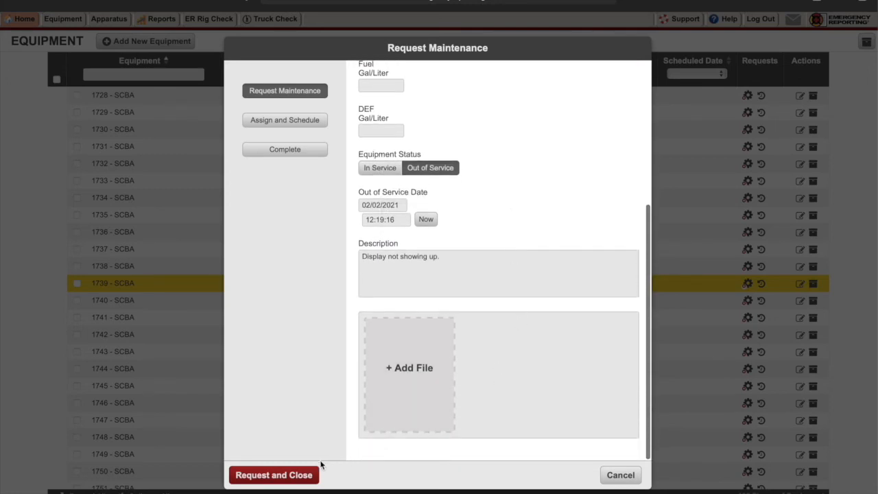
click(274, 474)
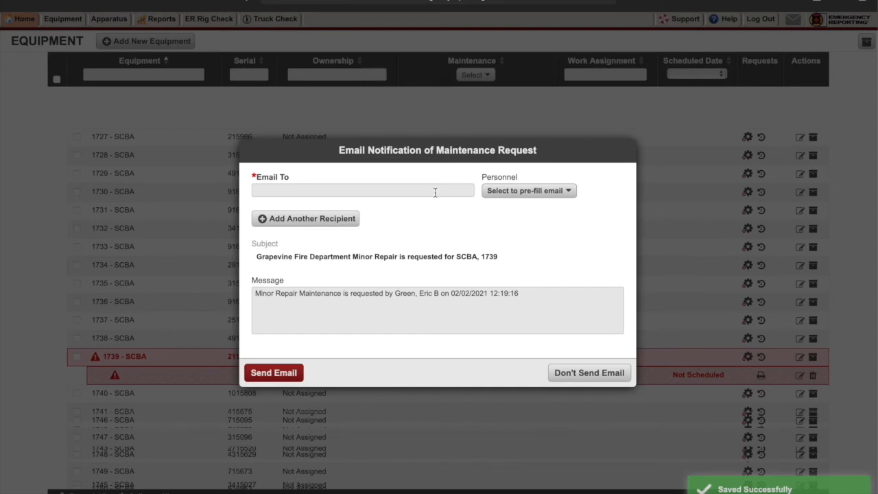
Address the notification email by picking the shift technician from the Personnel list
click(362, 190)
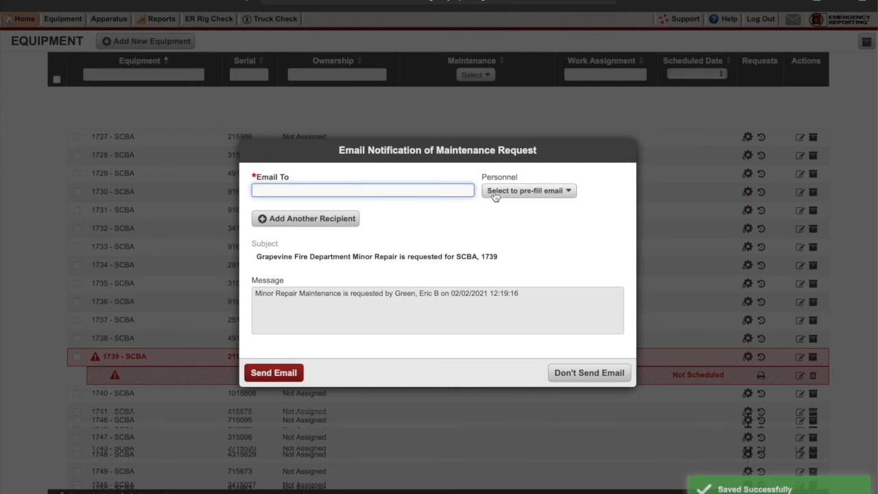
click(529, 190)
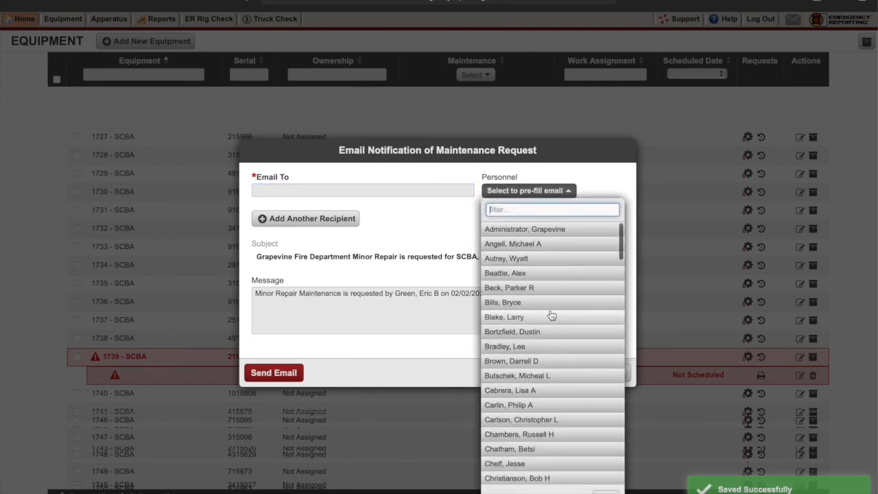
scroll(down, 3)
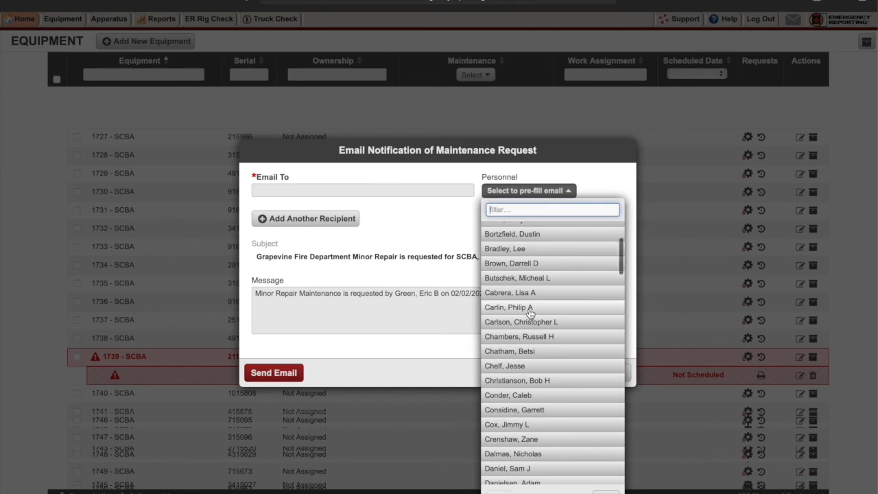
scroll(down, 3)
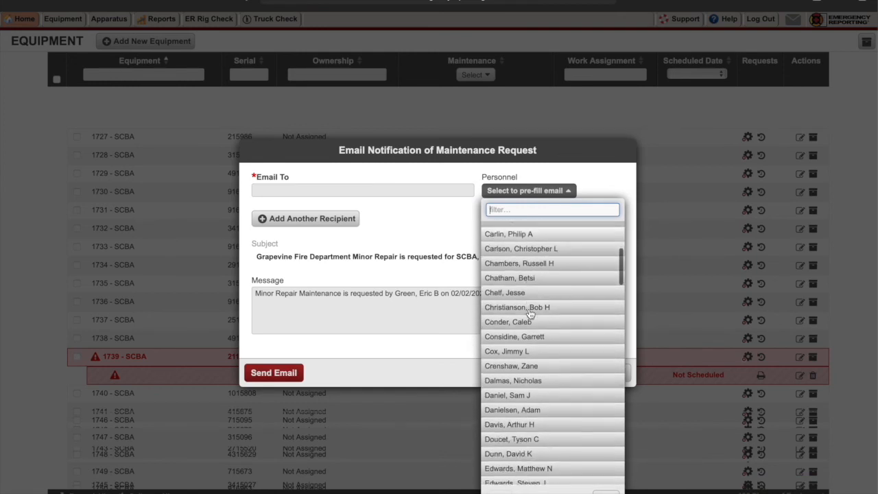
scroll(down, 3)
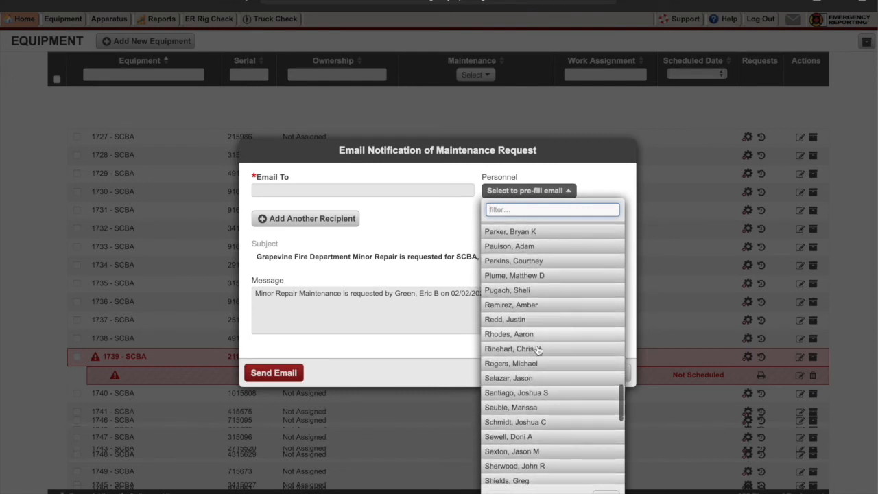
scroll(down, 3)
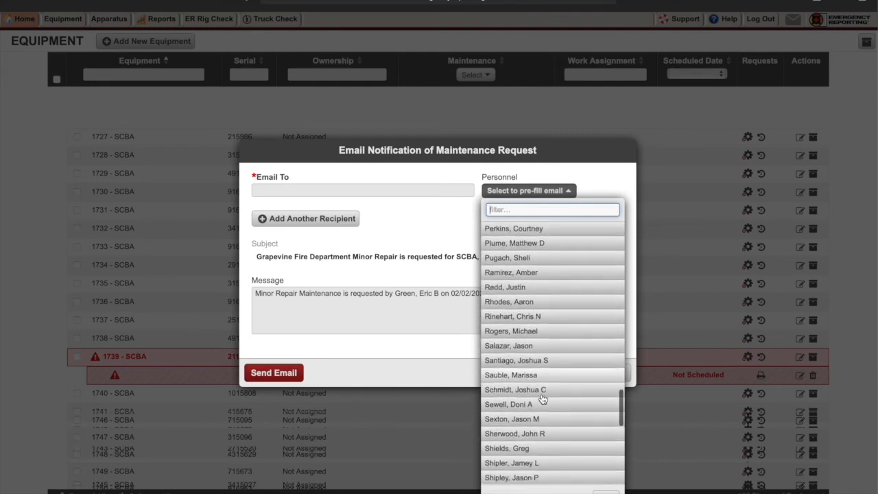
scroll(down, 3)
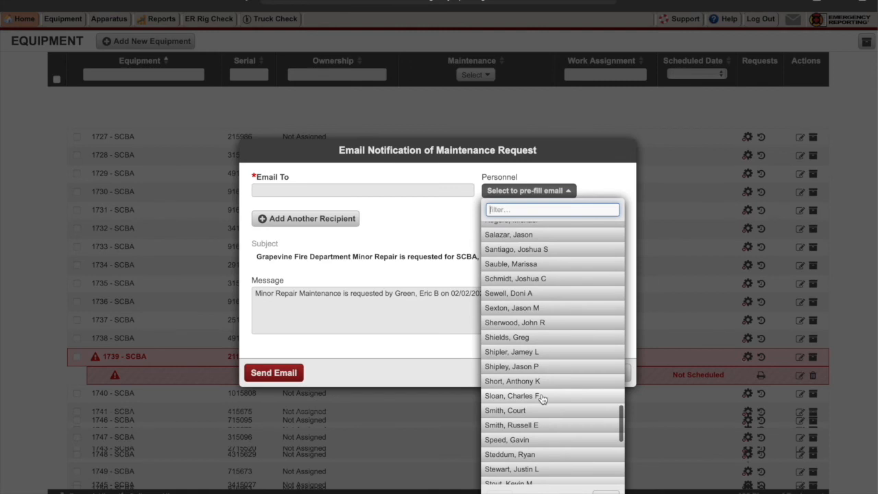
click(516, 396)
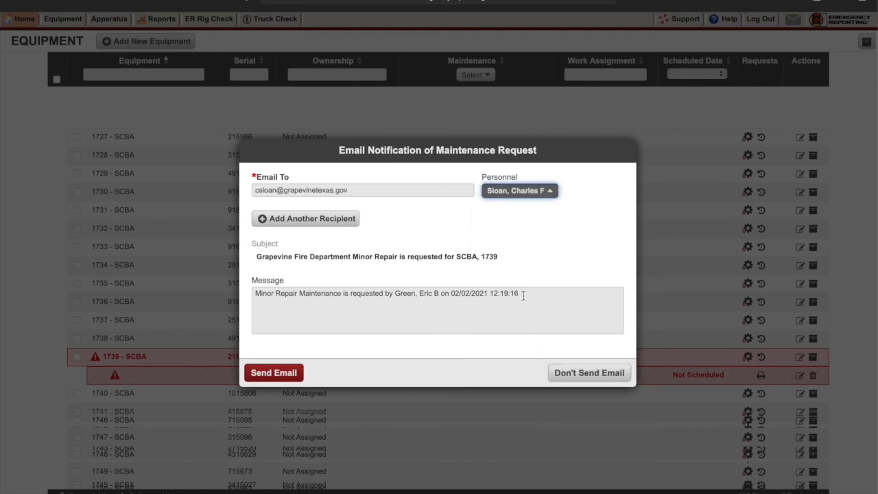
mouse_move(528, 332)
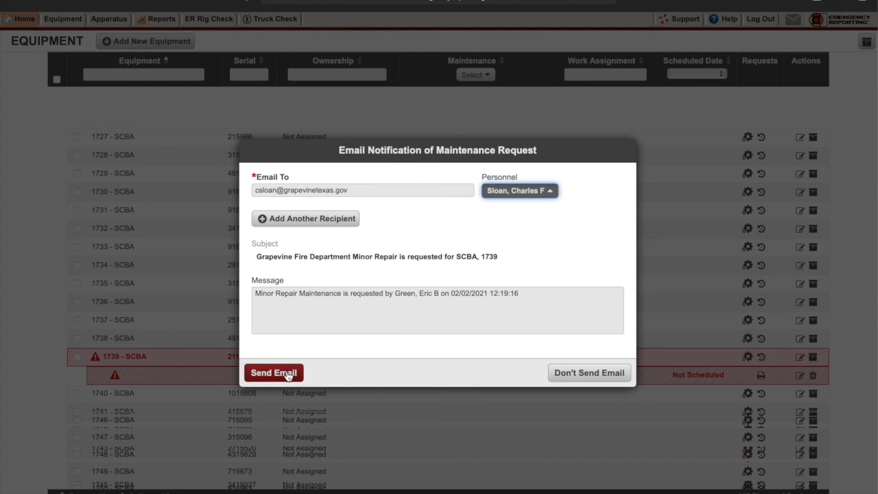
mouse_move(273, 372)
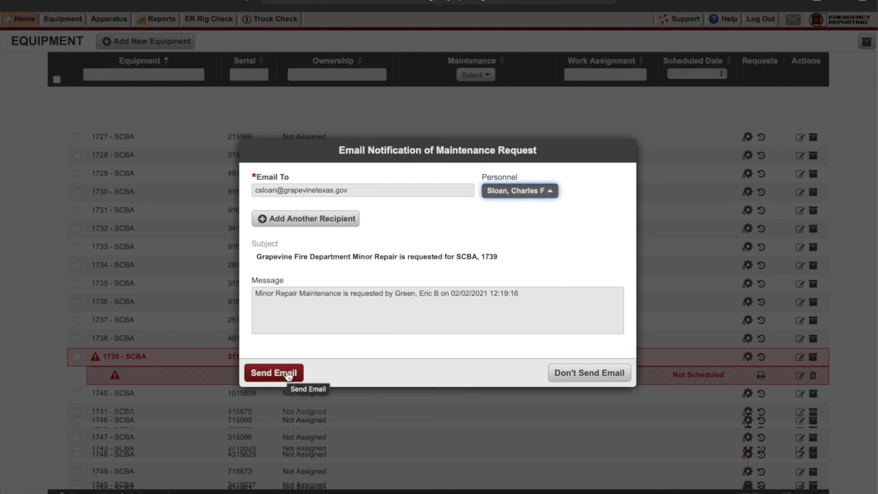